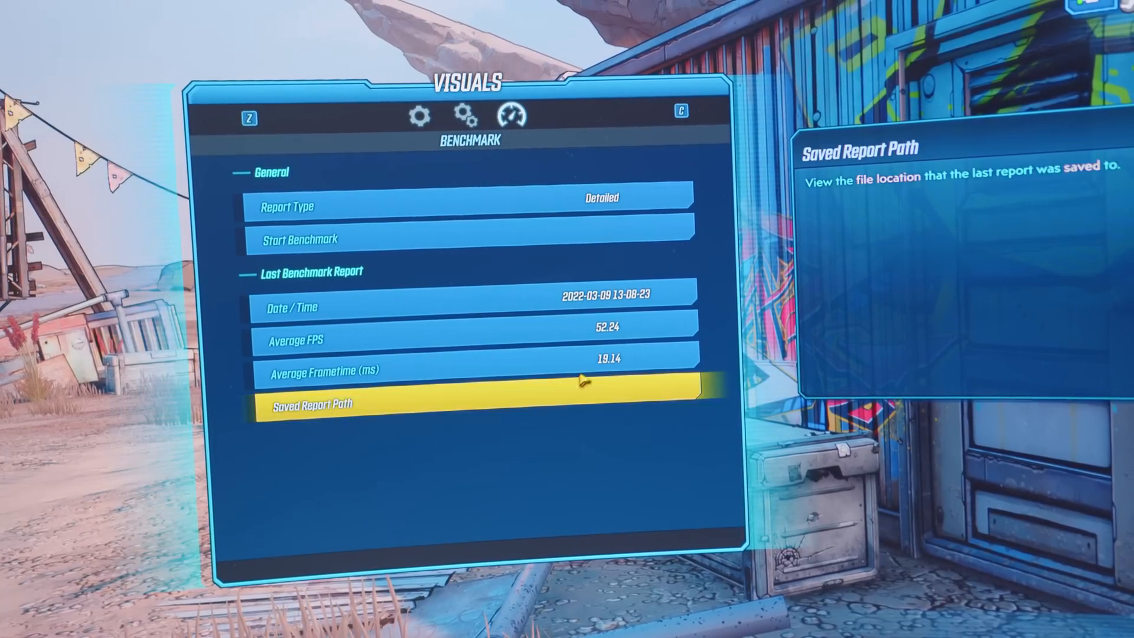
{"action": "mouse_move", "coordinate": [648, 337]}
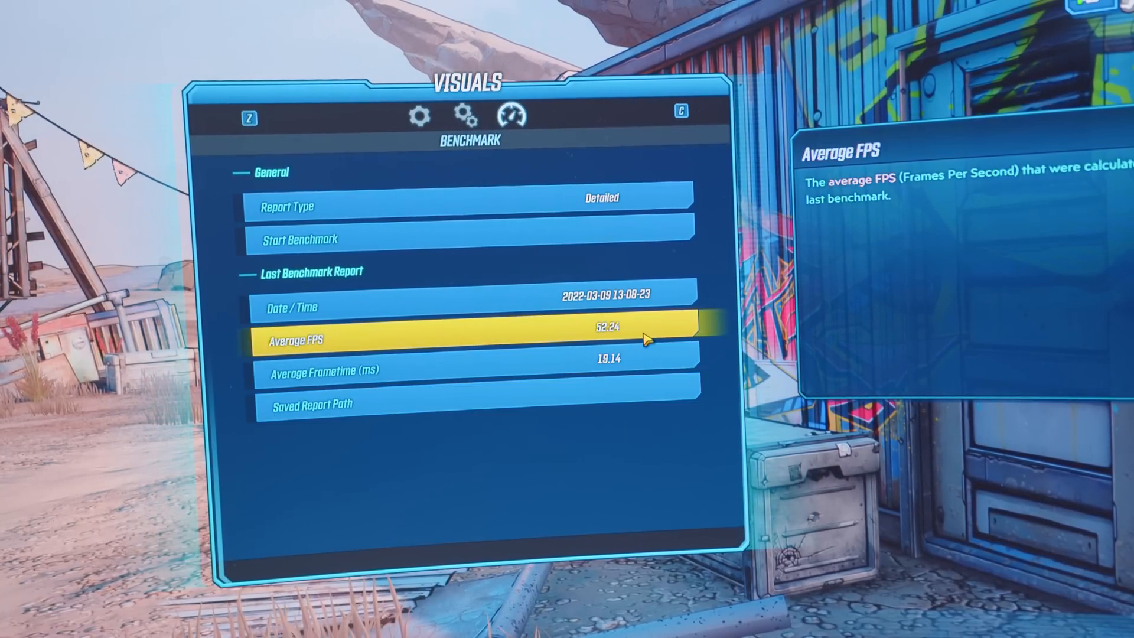